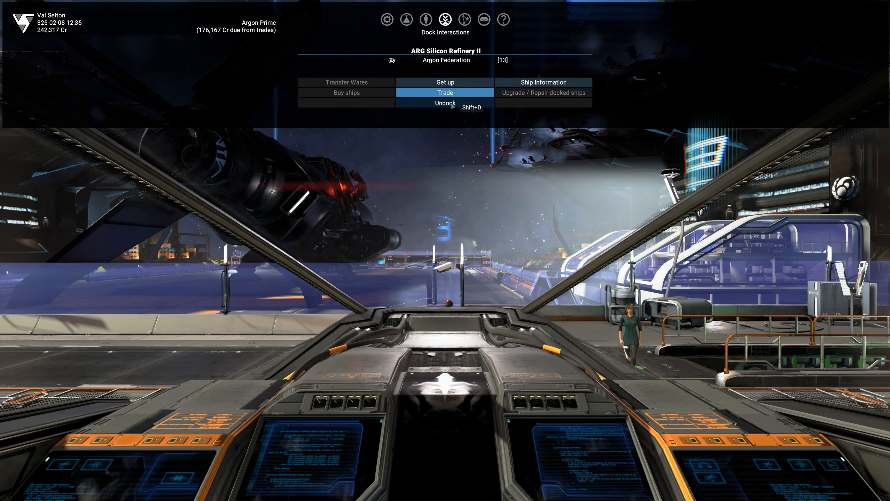
- Undock the ship from the ARG Silicon Refinery II
left_click(445, 103)
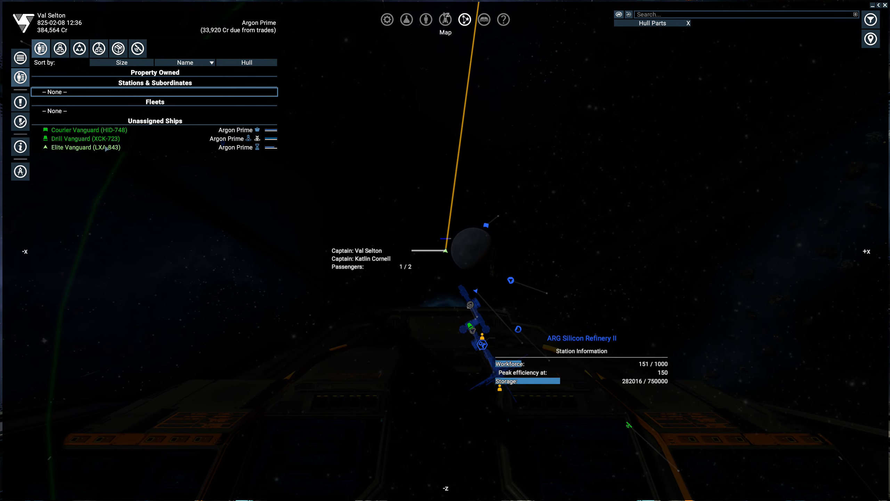
- Show the Object List with every station and ship in Argon Prime
left_click(84, 129)
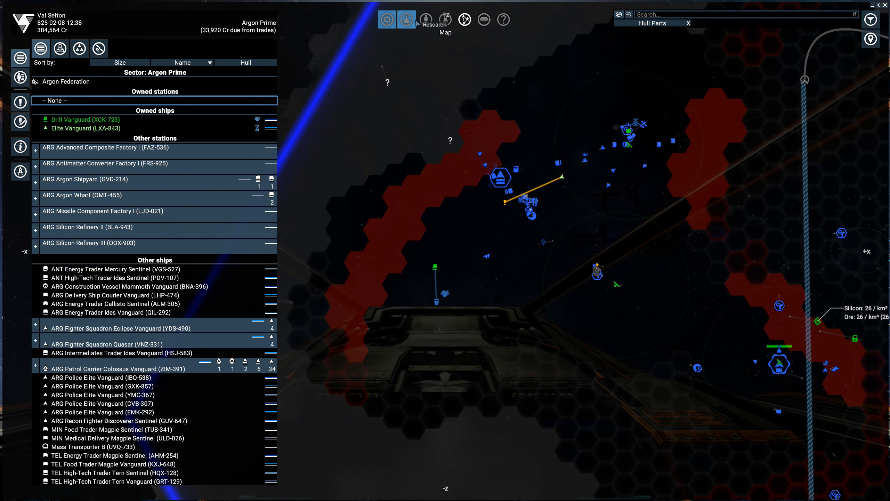
- Review the player information screen and its logbook
left_click(425, 20)
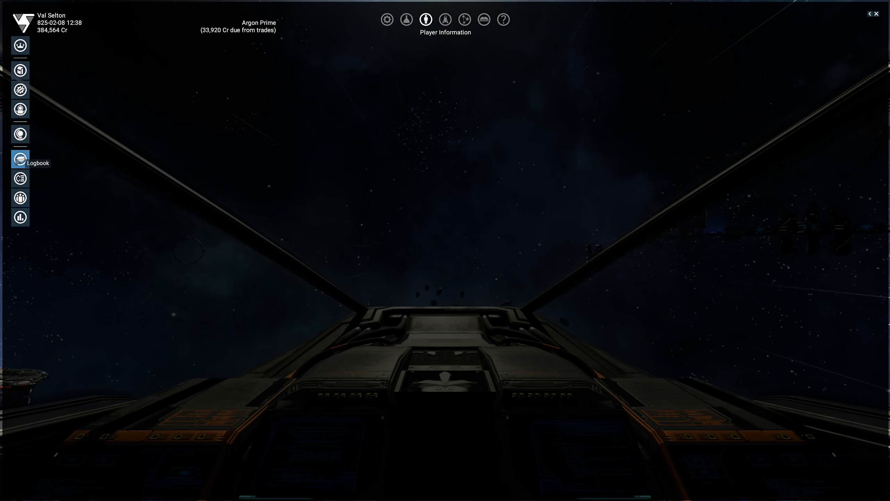
left_click(20, 159)
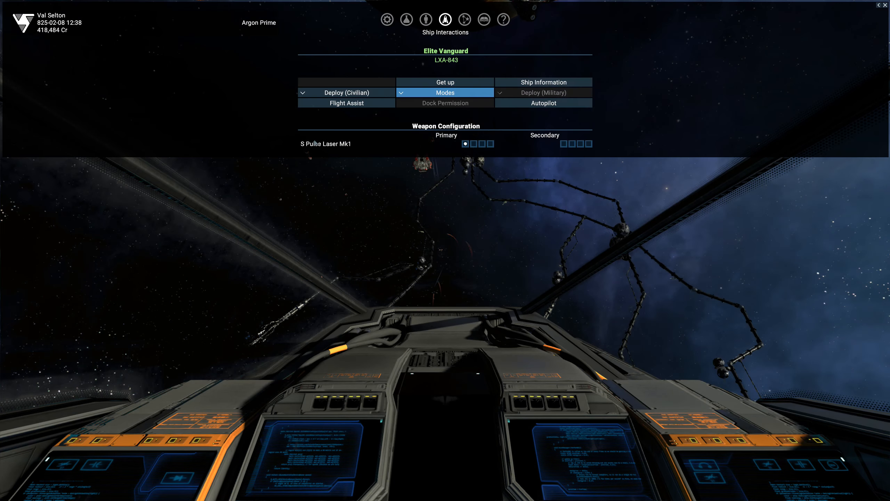
mouse_move(347, 103)
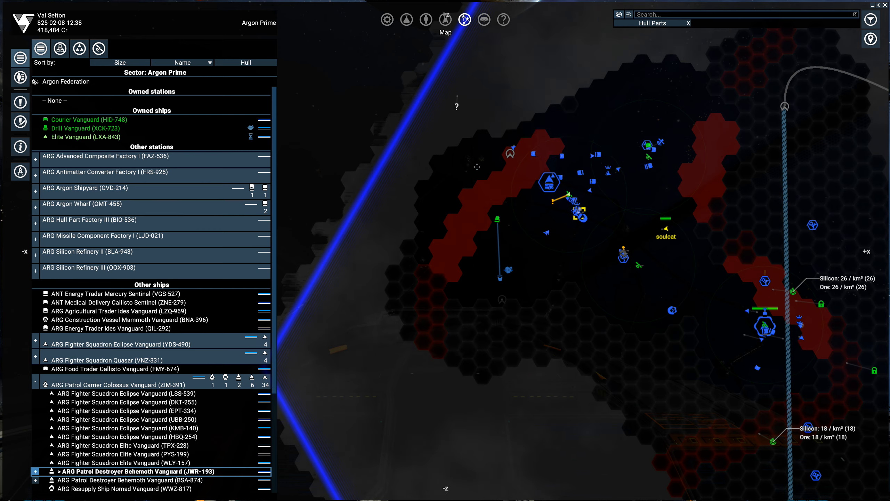
- Locate the ARG Argon Wharf in the sector listing
left_click(82, 137)
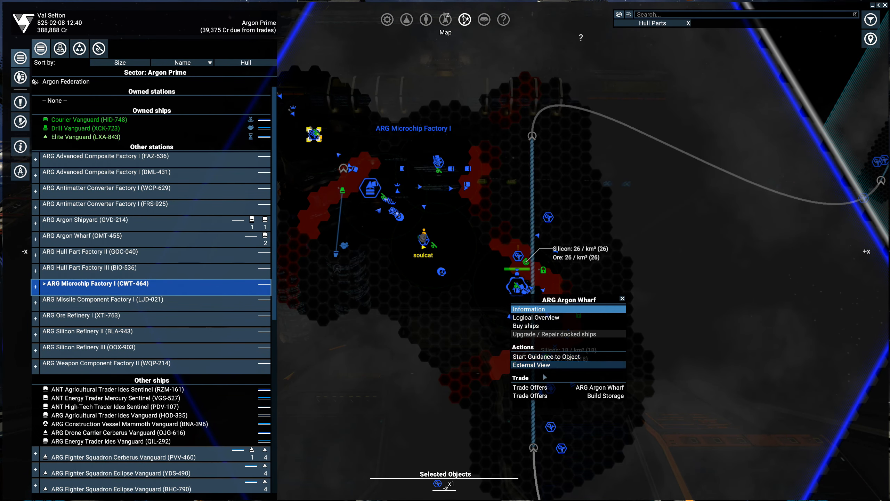
left_click(533, 365)
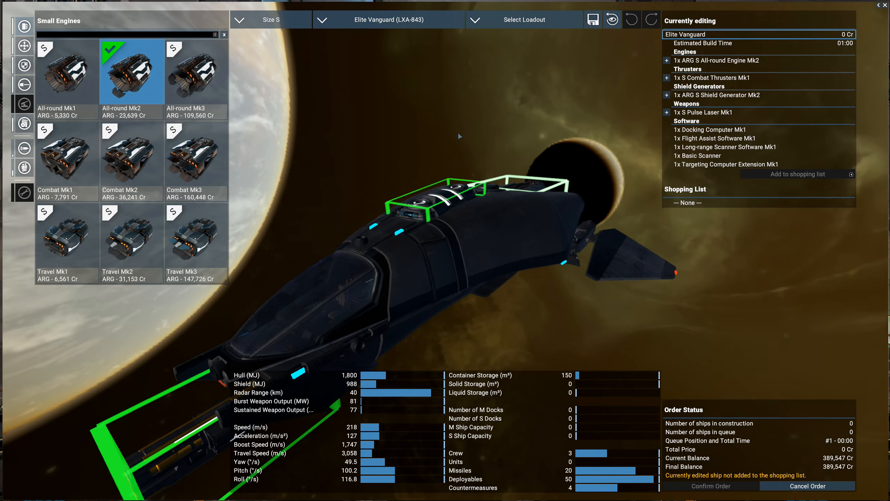
- Add 10 satellites to the Elite Vanguard's consumables and confirm the 44,342 Cr order
left_click(23, 167)
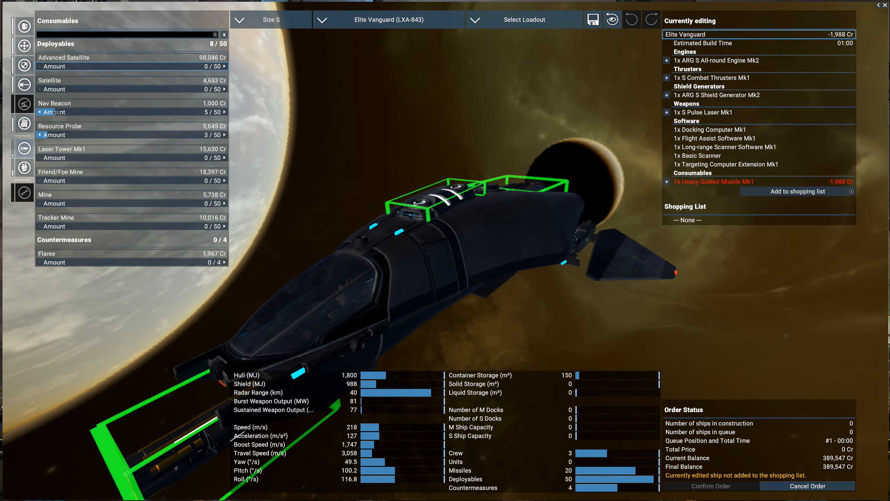
left_click(231, 89)
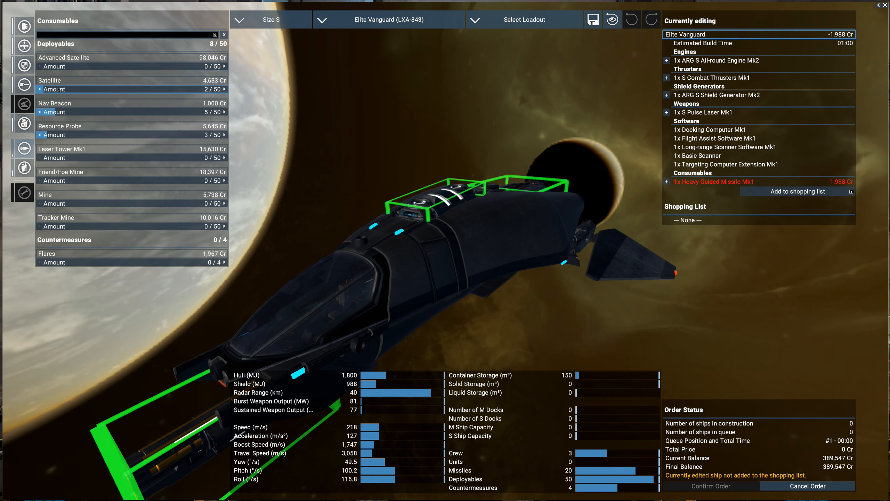
left_click(229, 89)
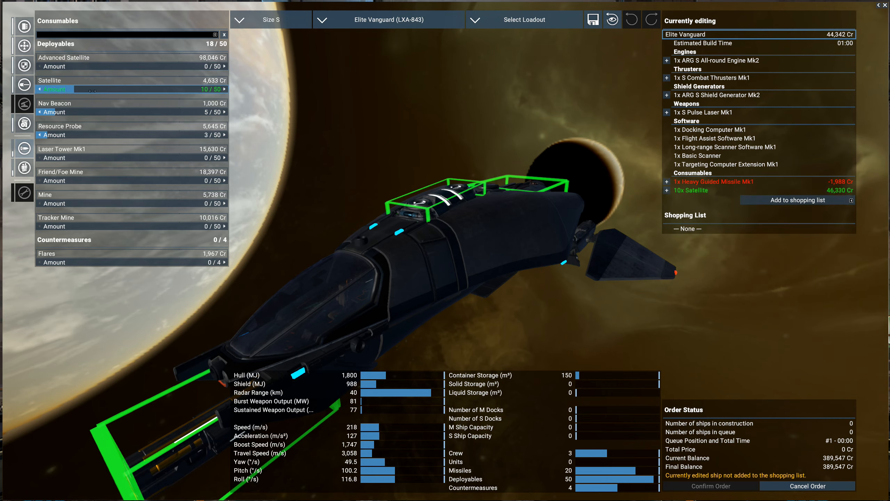
mouse_move(795, 275)
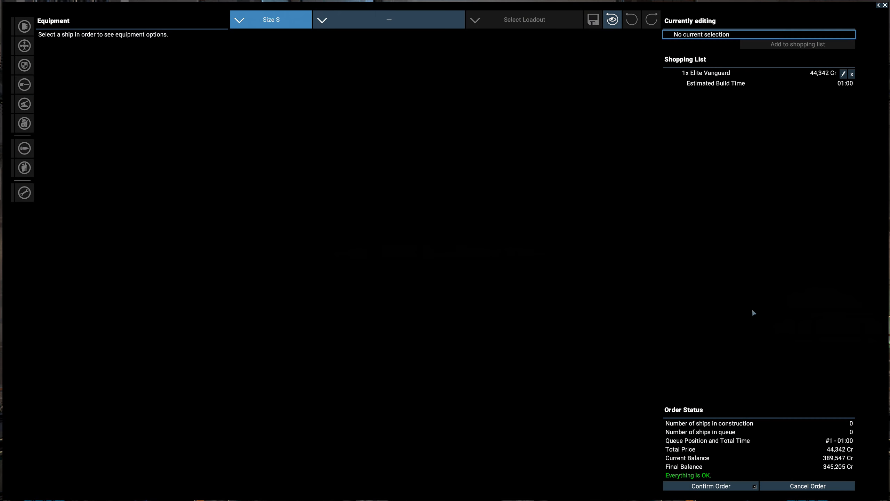
left_click(710, 486)
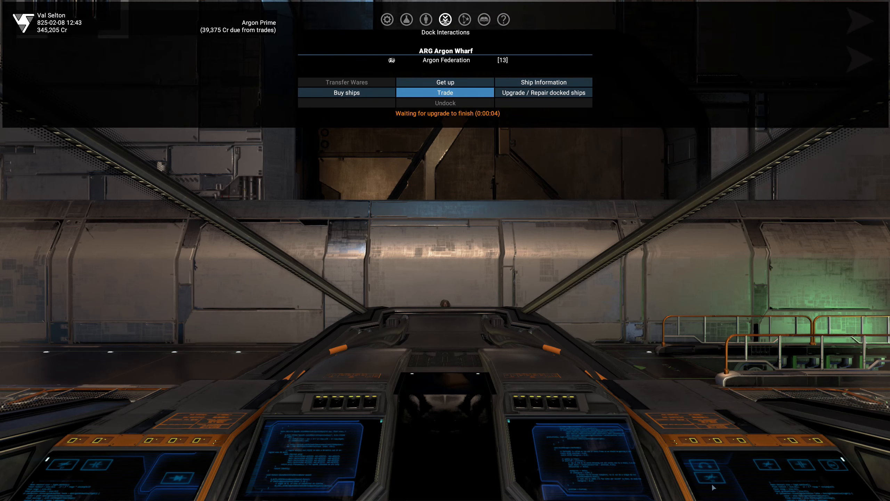